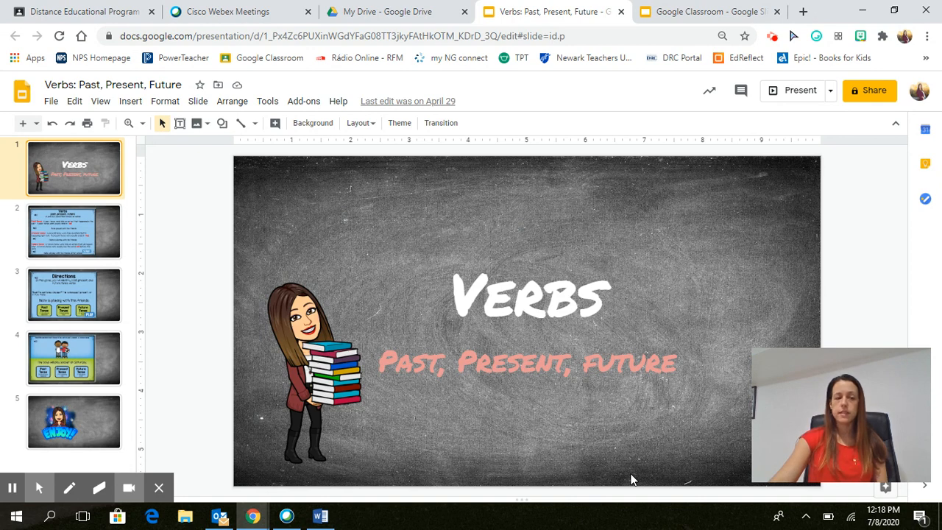
mouse_move(120, 370)
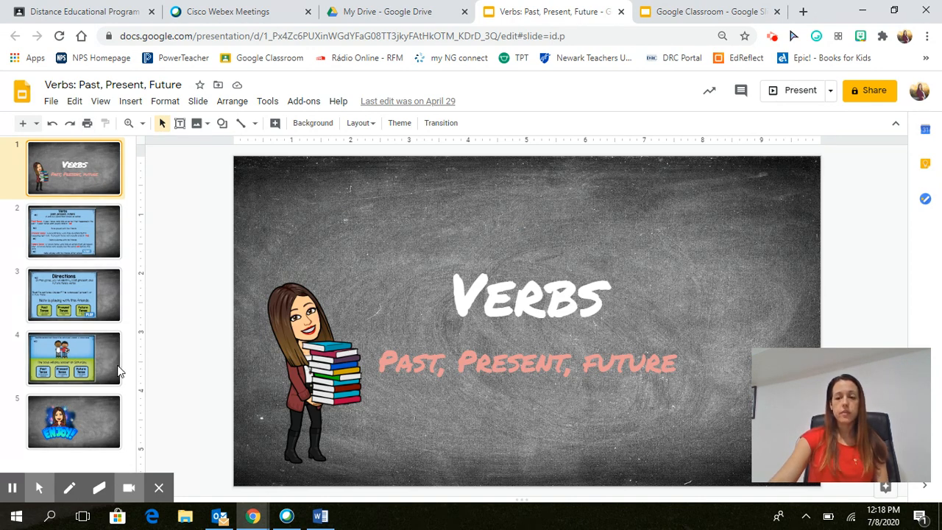
mouse_move(114, 397)
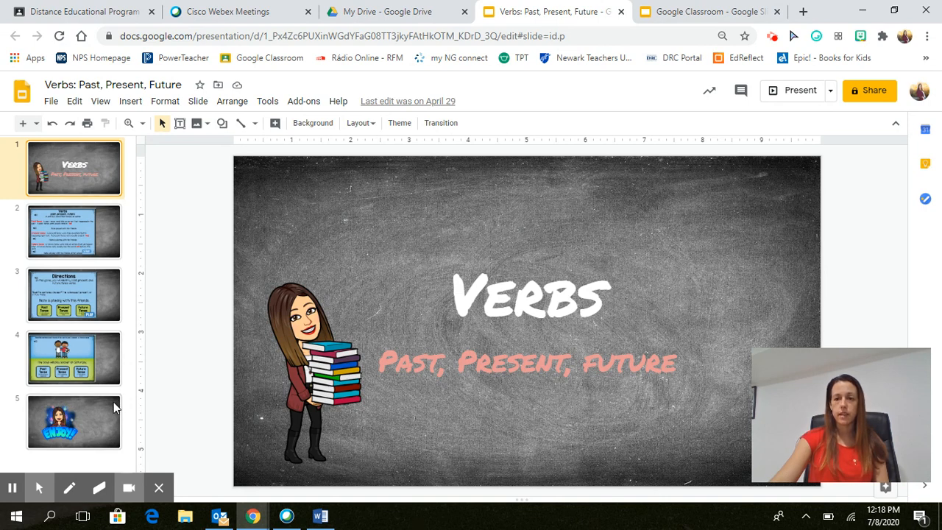
mouse_move(40, 412)
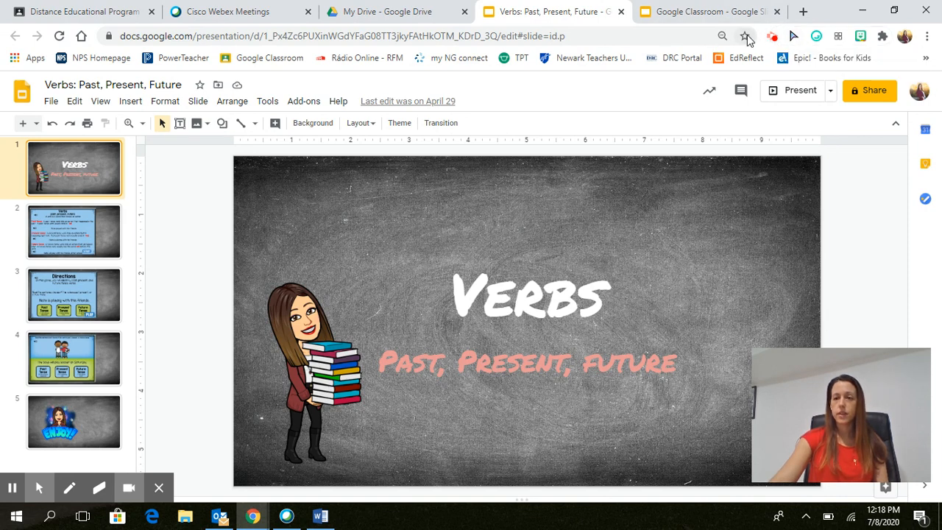
mouse_move(746, 36)
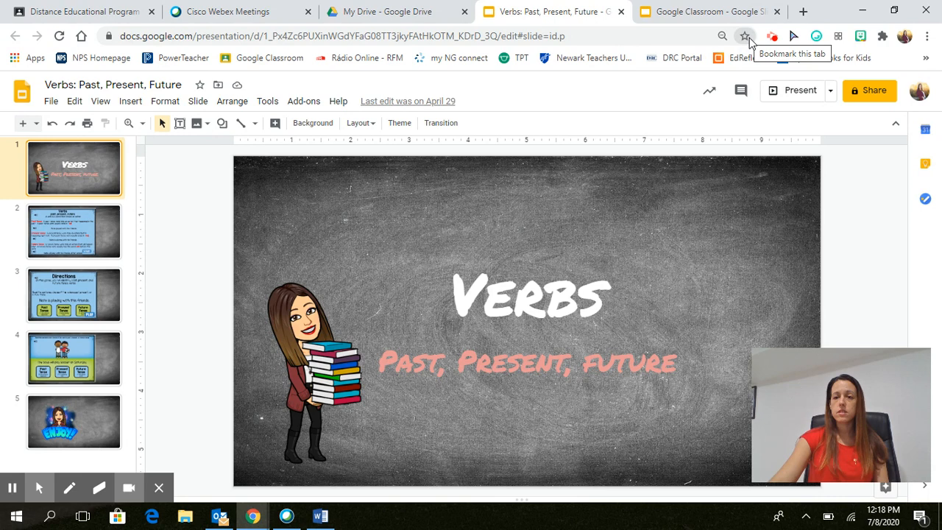
mouse_move(751, 42)
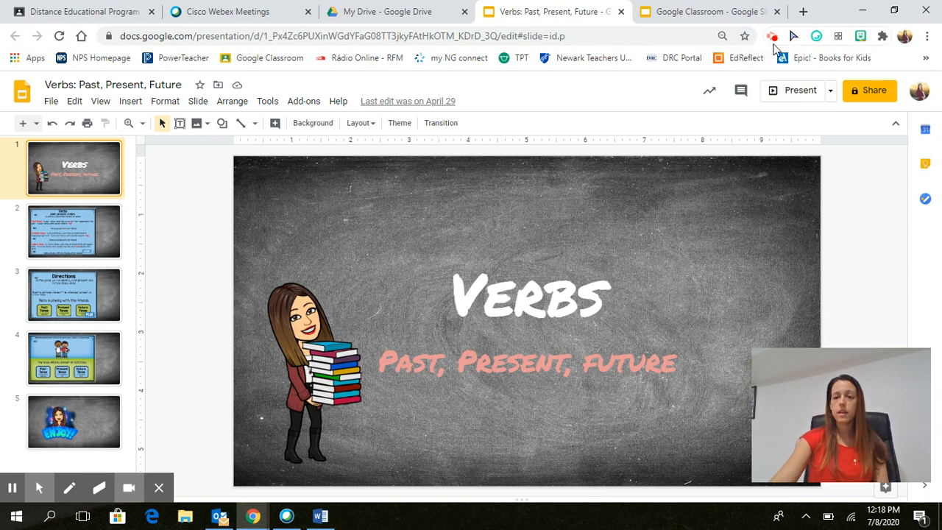
mouse_move(732, 131)
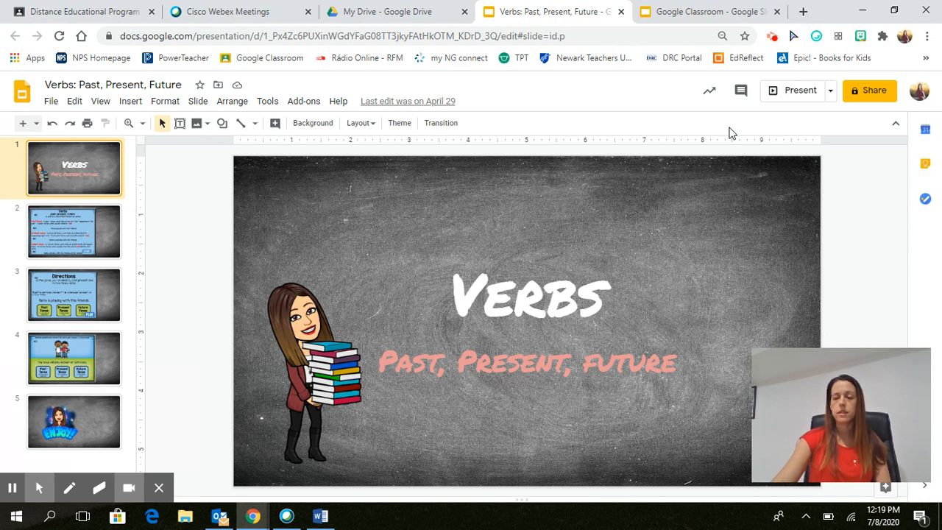
mouse_move(749, 112)
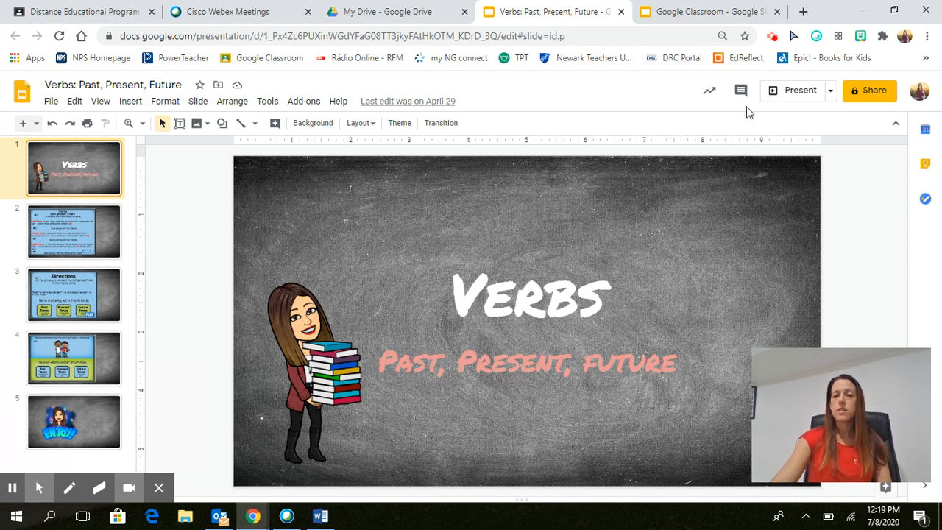
mouse_move(746, 57)
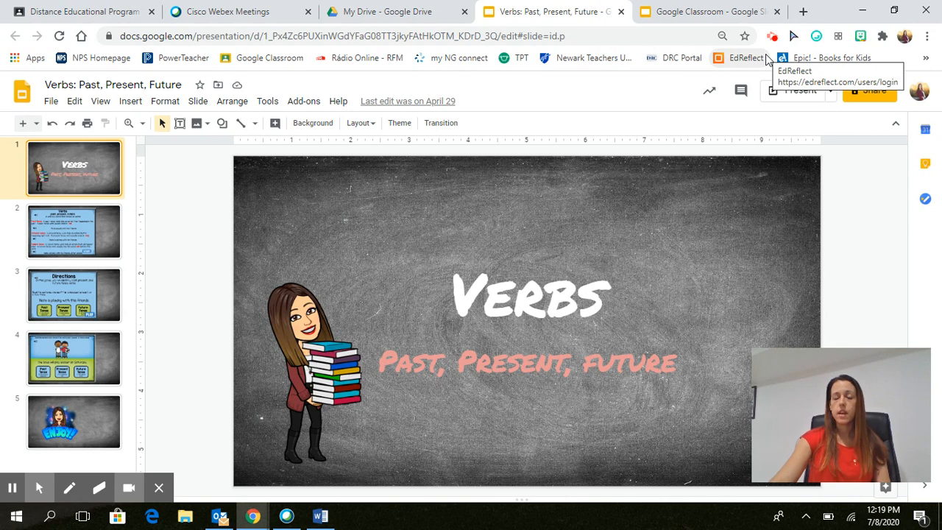
mouse_move(759, 77)
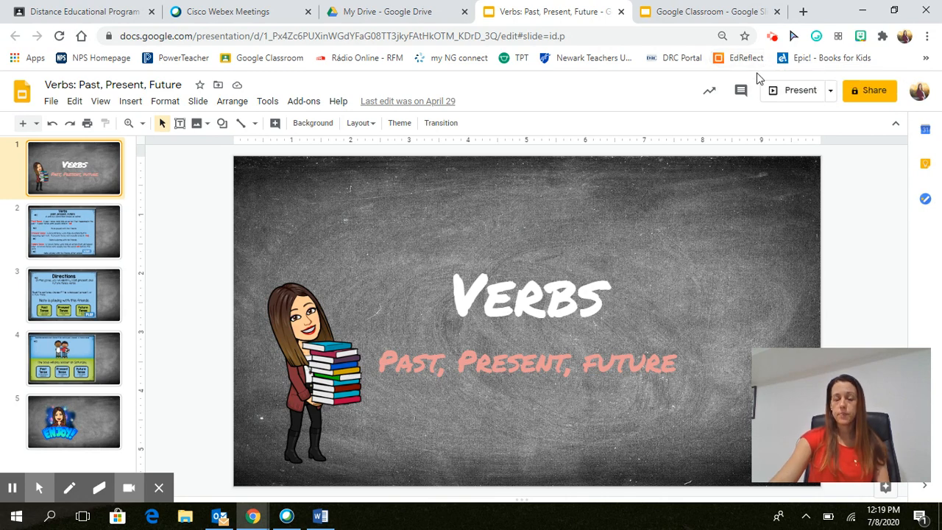
mouse_move(740, 90)
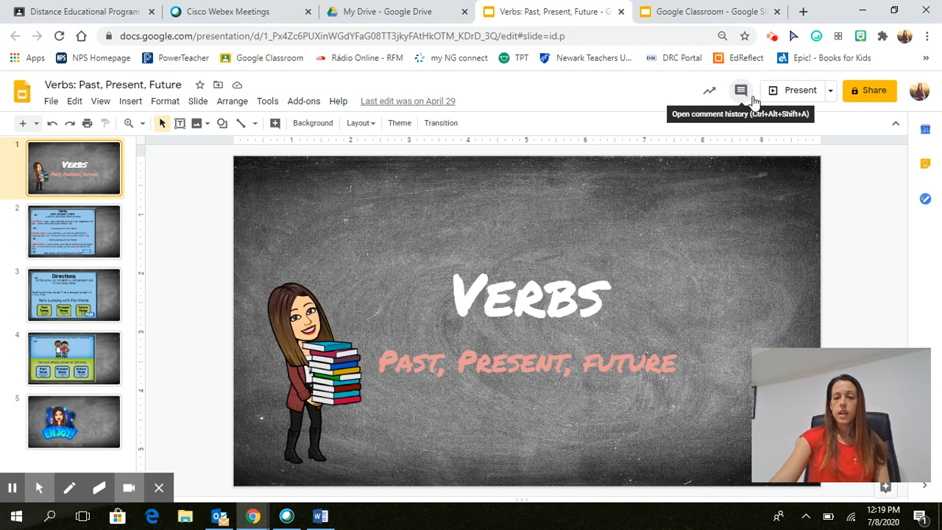
mouse_move(807, 79)
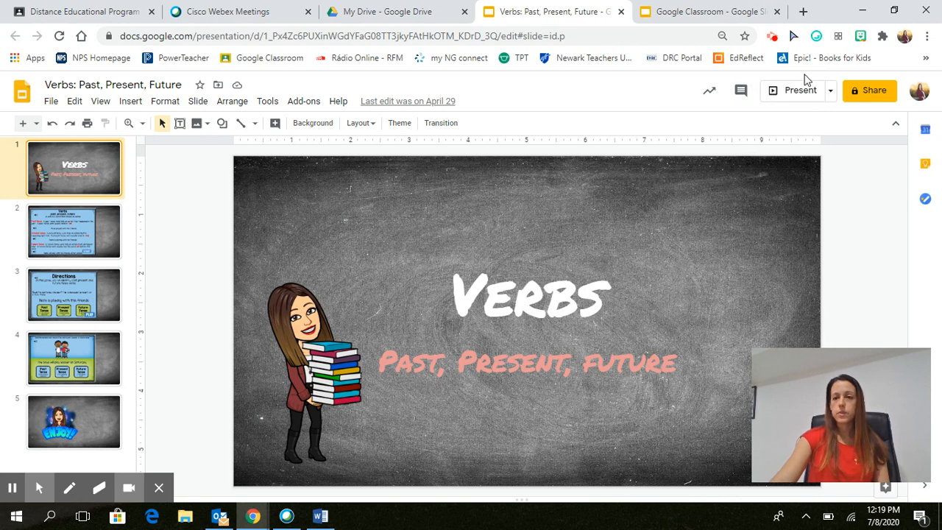
Step: Present the Verbs deck full screen, then open Screencastify's recording controls at 02:03
left_click(793, 90)
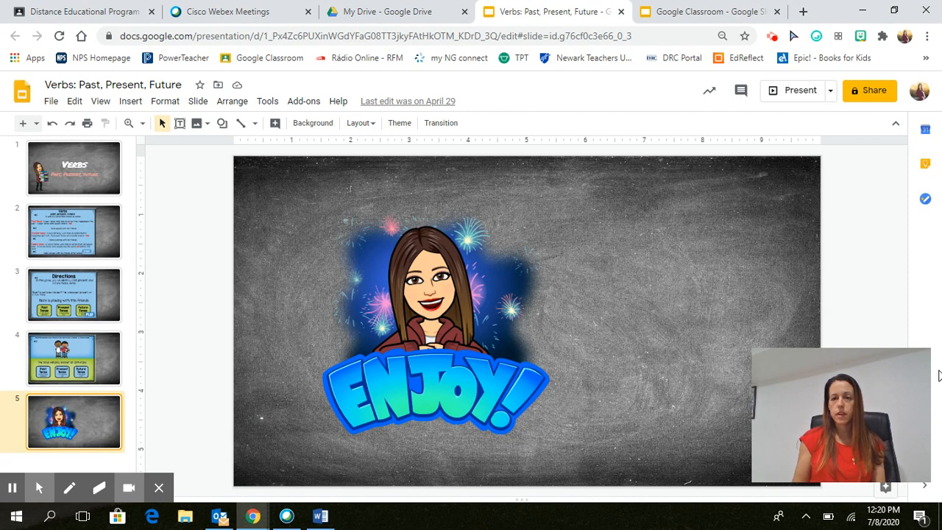
mouse_move(830, 21)
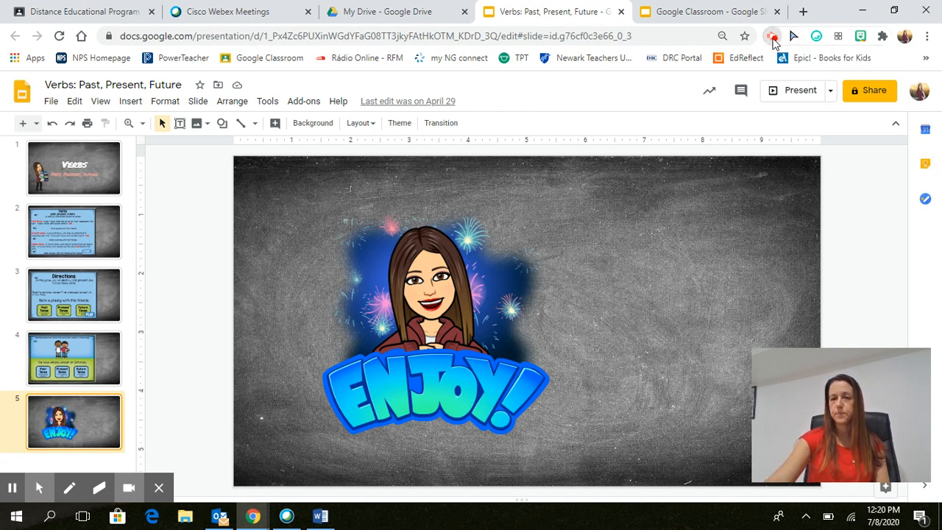
left_click(772, 36)
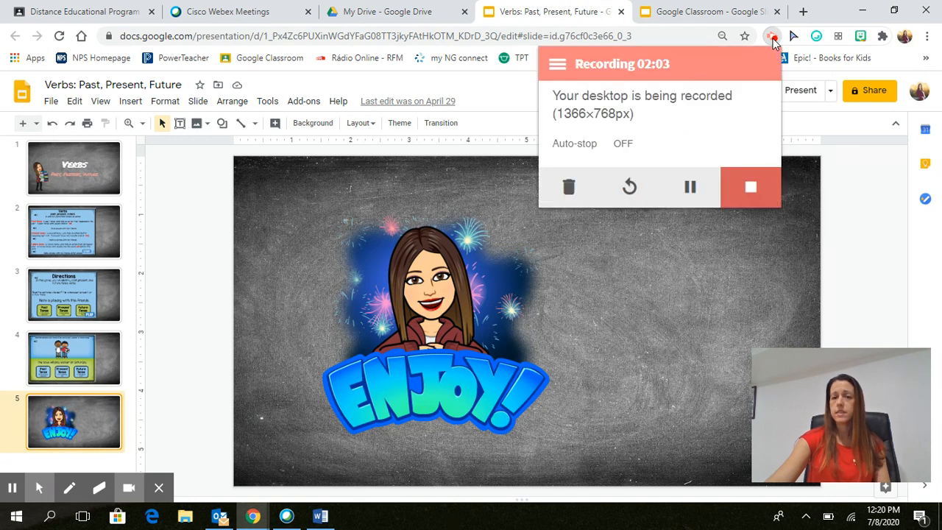